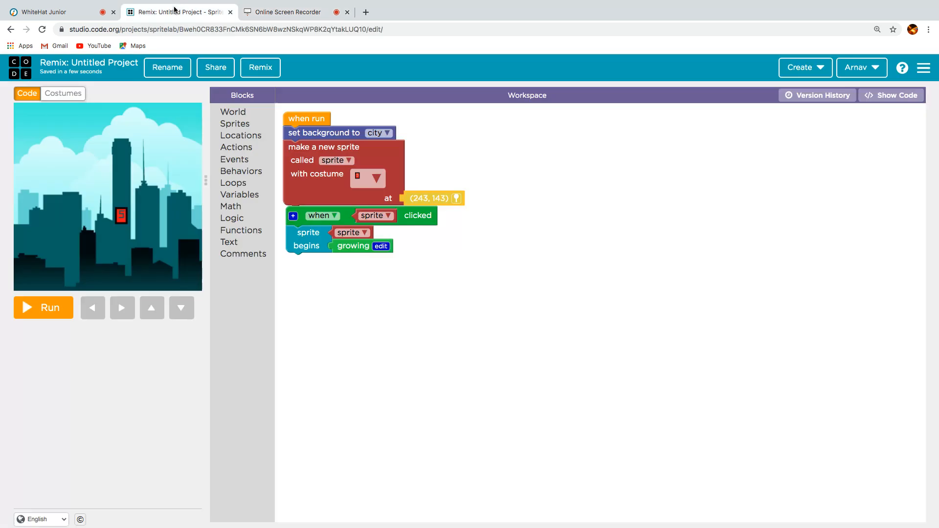
{"action": "mouse_move", "coordinate": [470, 211]}
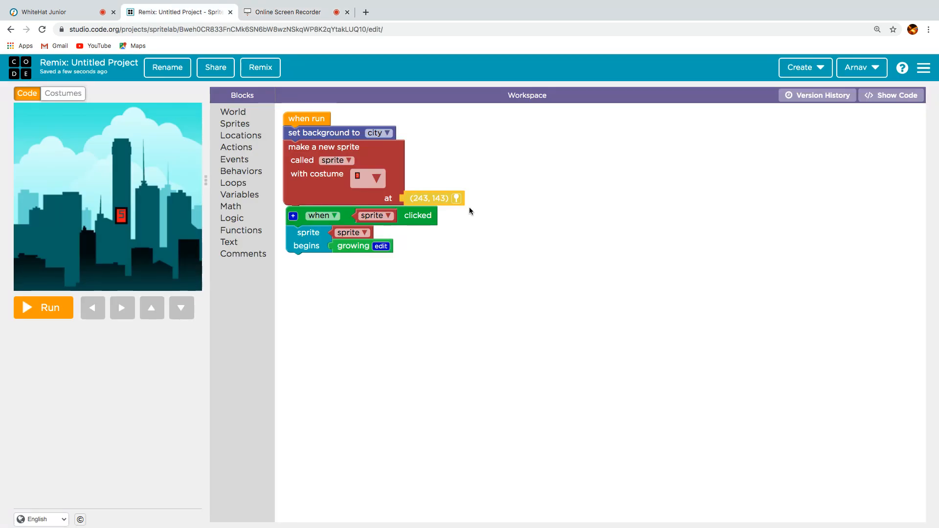
{"action": "mouse_move", "coordinate": [114, 157]}
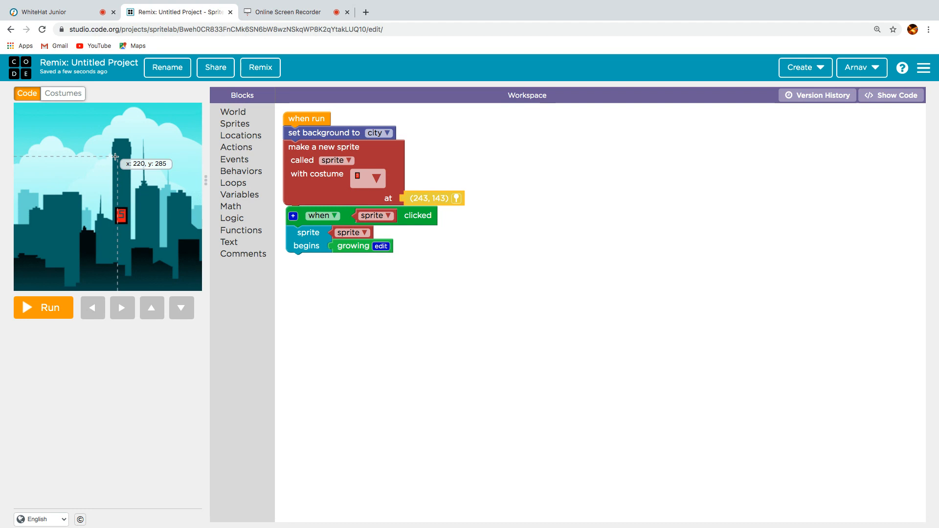
{"action": "mouse_move", "coordinate": [142, 182]}
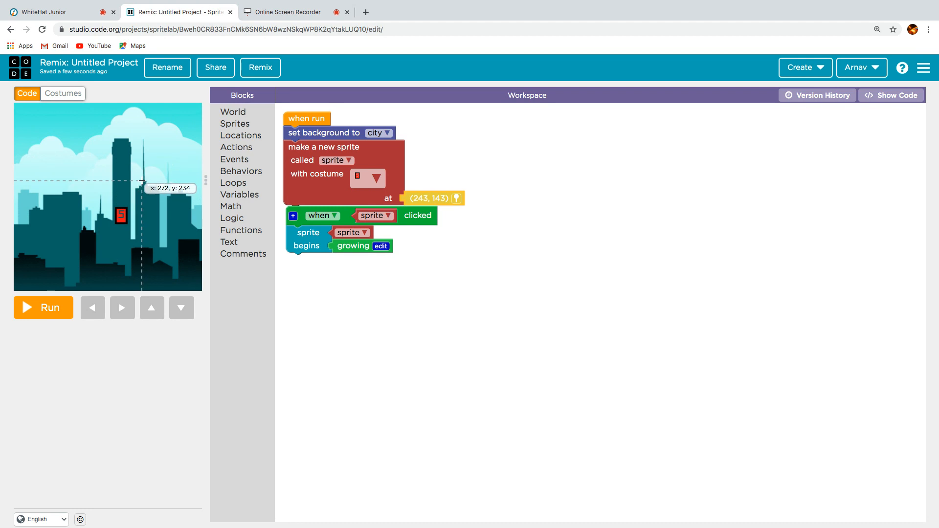
{"action": "mouse_move", "coordinate": [445, 336]}
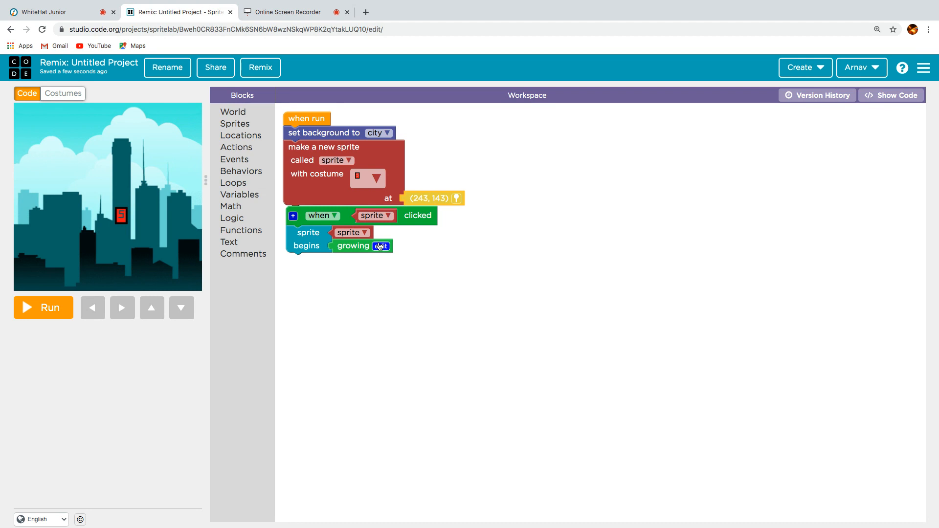
- Check the growing behavior's definition, then run the project with the sprite on the city background
{"action": "left_click", "coordinate": [380, 246]}
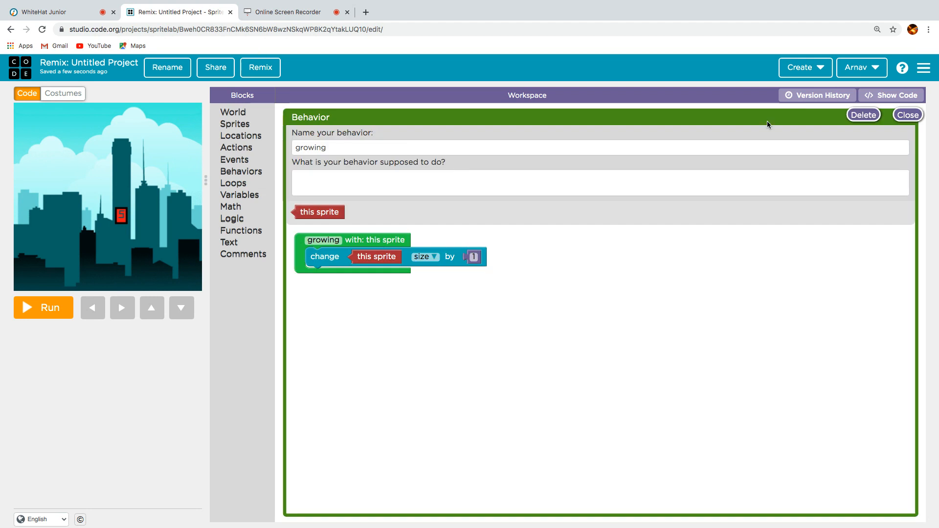
{"action": "left_click", "coordinate": [907, 115]}
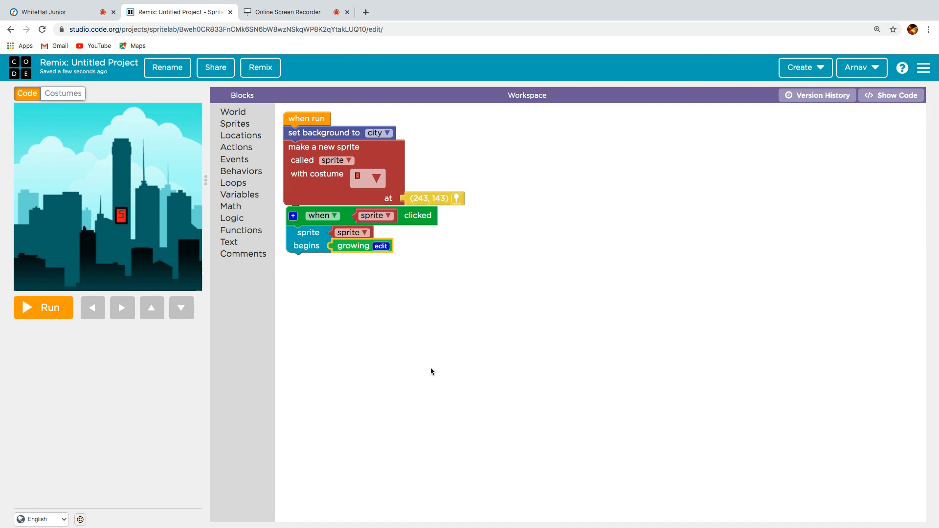
{"action": "mouse_move", "coordinate": [51, 291]}
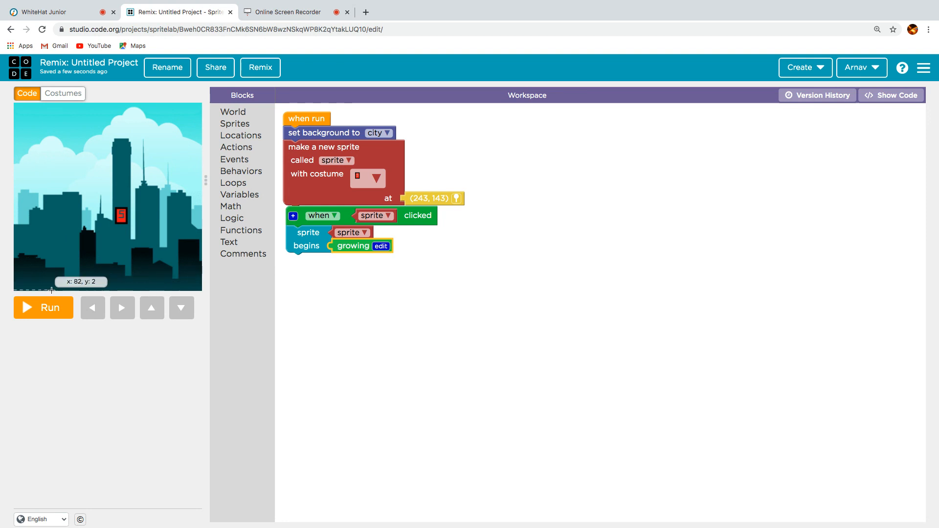
{"action": "left_click", "coordinate": [43, 307]}
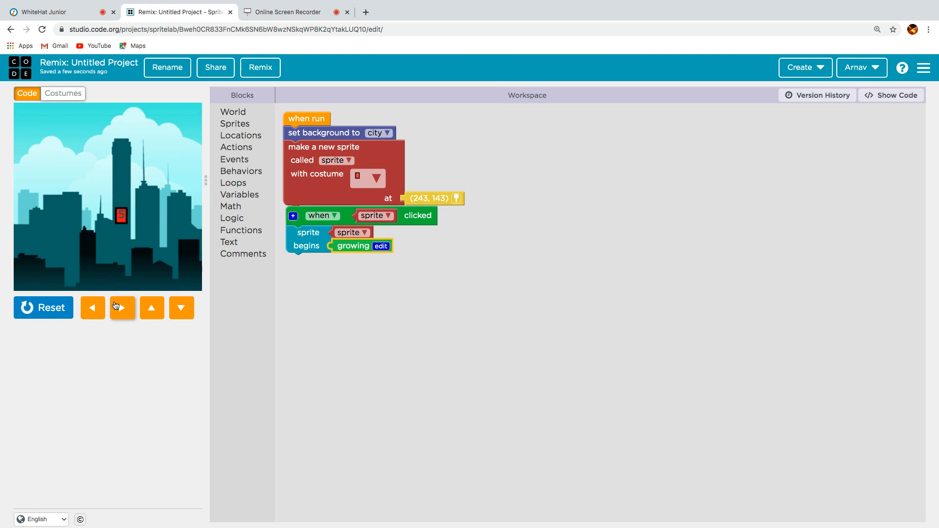
{"action": "mouse_move", "coordinate": [187, 268]}
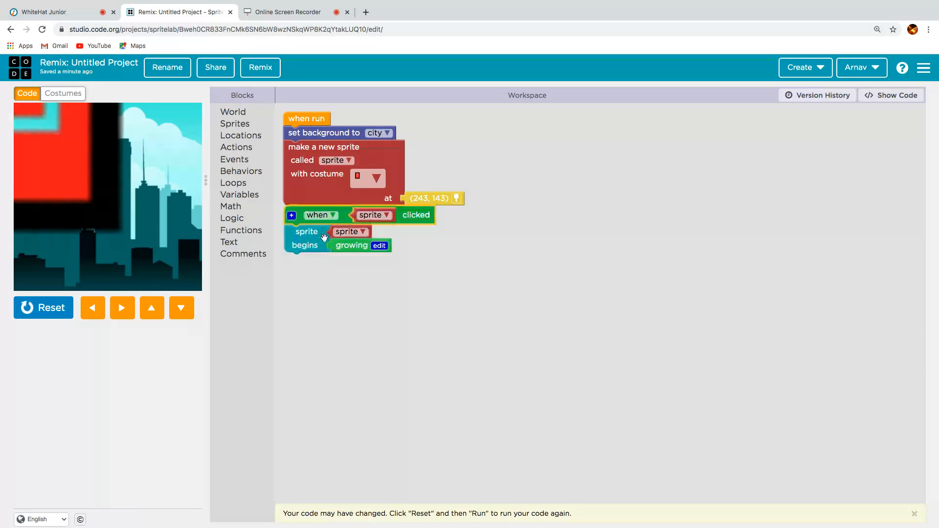
{"action": "mouse_move", "coordinate": [289, 258]}
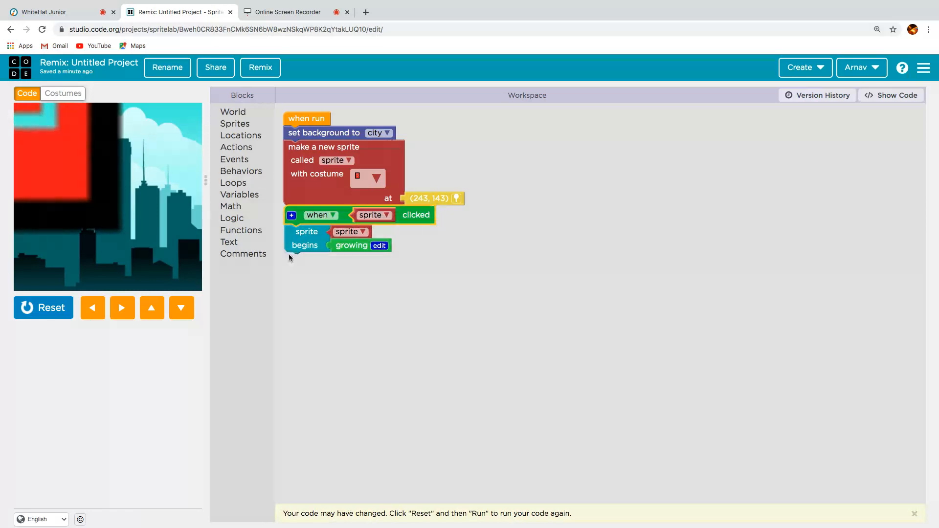
{"action": "left_click", "coordinate": [333, 216]}
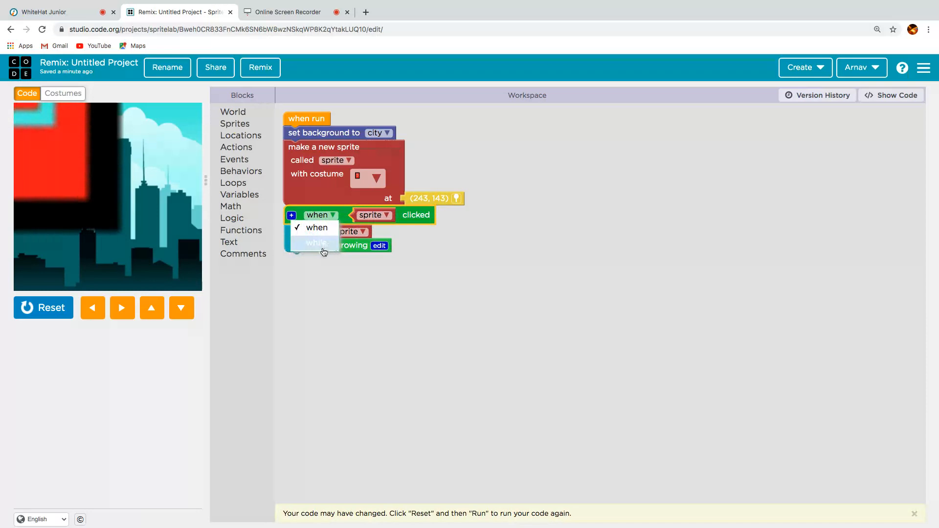
{"action": "left_click", "coordinate": [317, 228]}
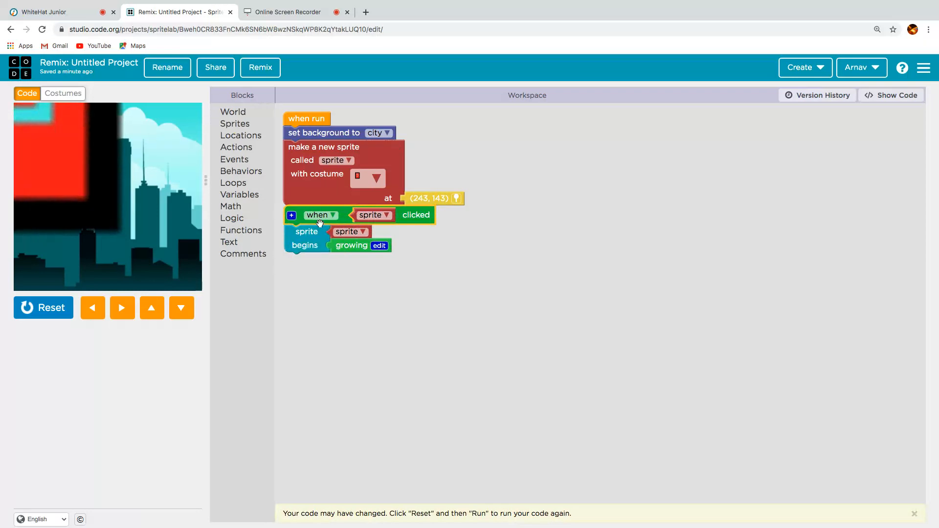
{"action": "left_click", "coordinate": [292, 215]}
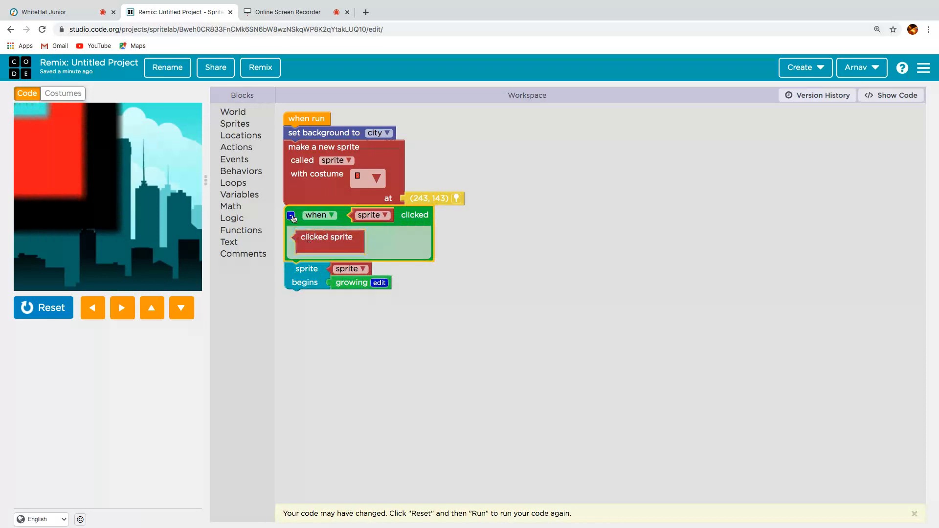
{"action": "left_click", "coordinate": [292, 216]}
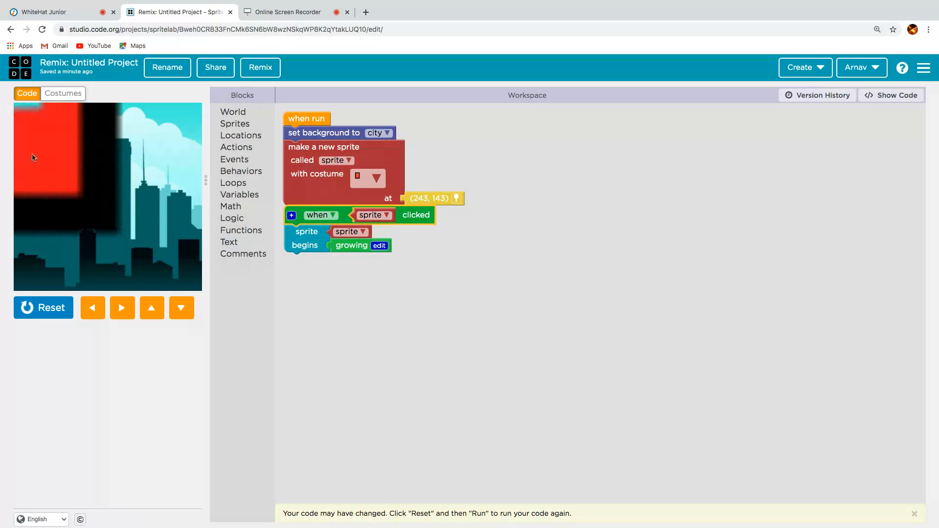
{"action": "mouse_move", "coordinate": [149, 179]}
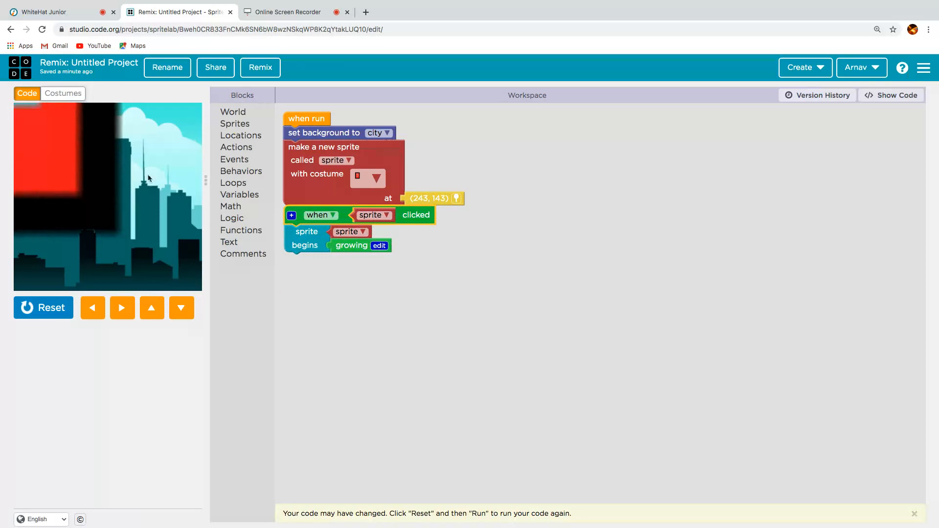
{"action": "mouse_move", "coordinate": [57, 293]}
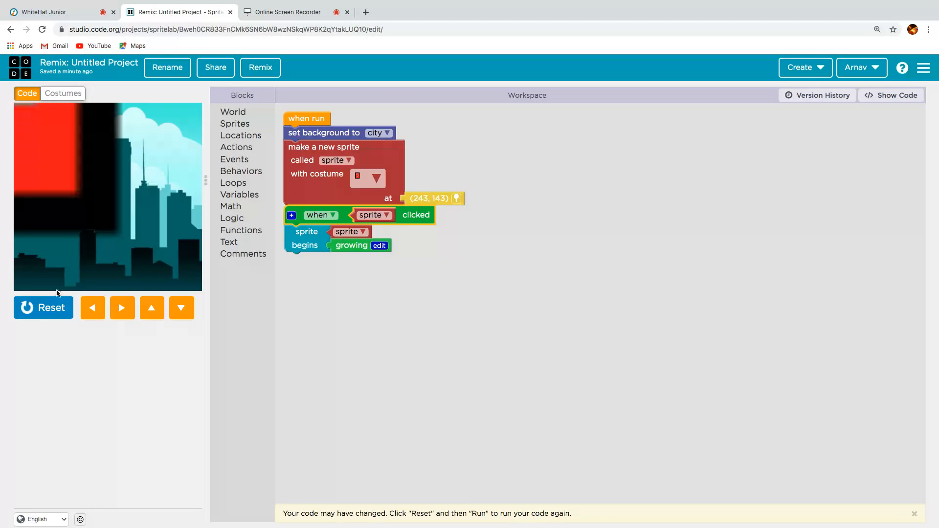
- Stop the project and browse the Events, Actions and Sprites blocks for the edges block
{"action": "left_click", "coordinate": [43, 307]}
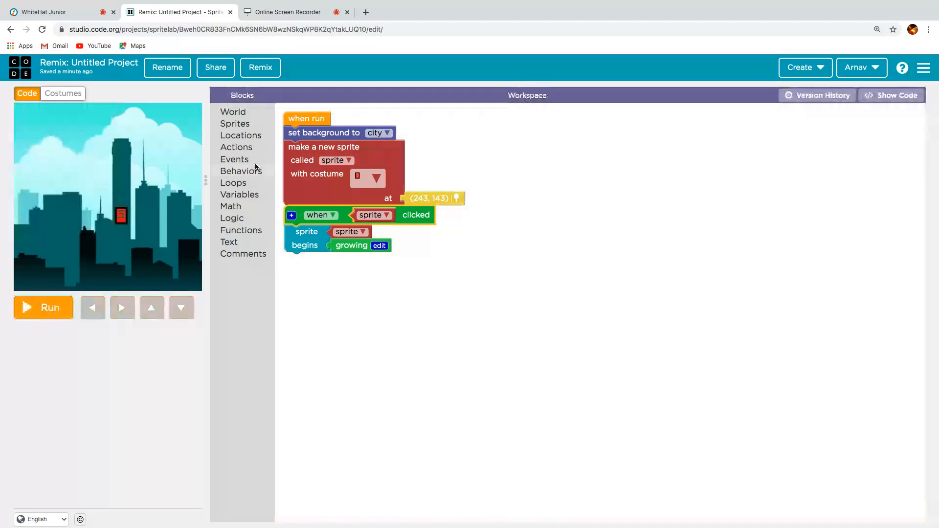
{"action": "left_click", "coordinate": [234, 158]}
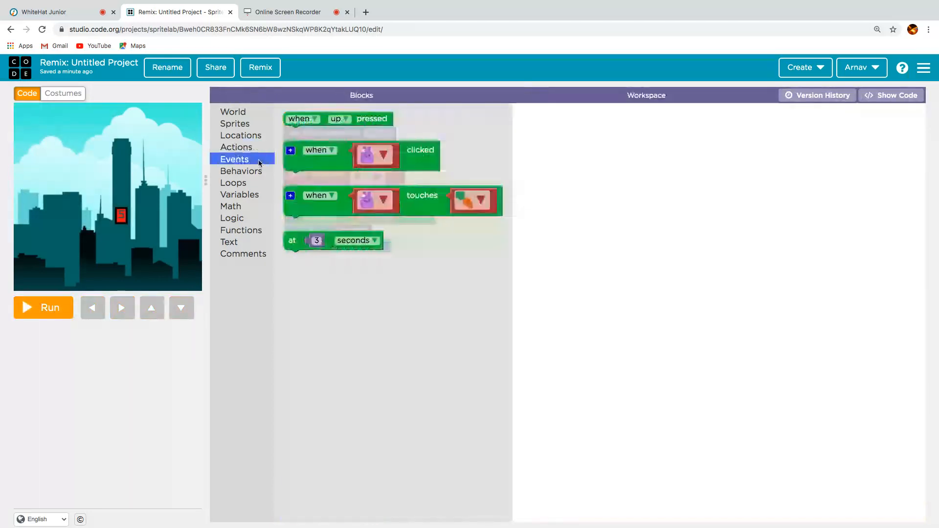
{"action": "left_click", "coordinate": [236, 147]}
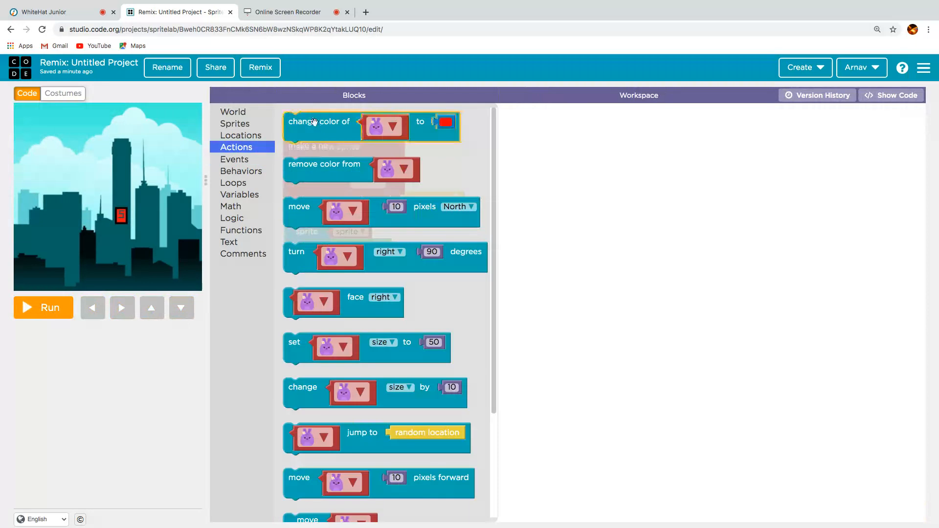
{"action": "mouse_move", "coordinate": [305, 227]}
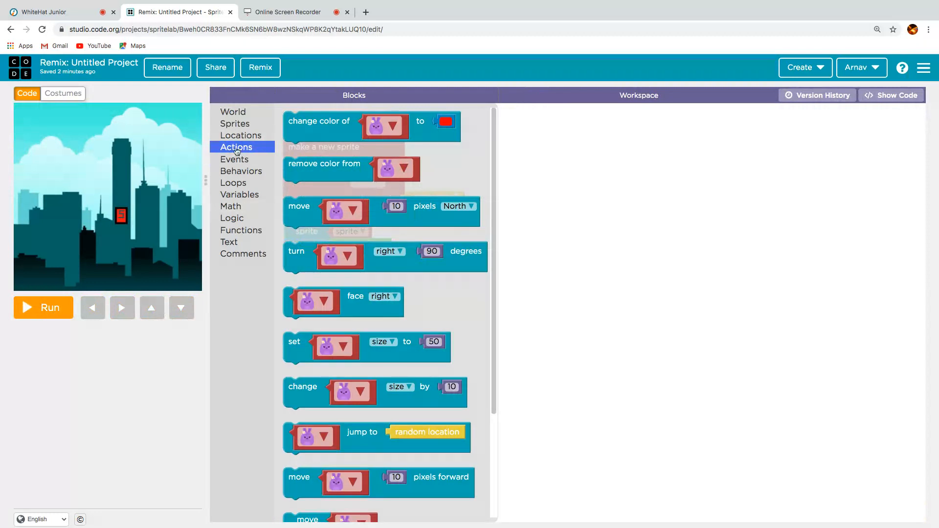
{"action": "left_click", "coordinate": [235, 123]}
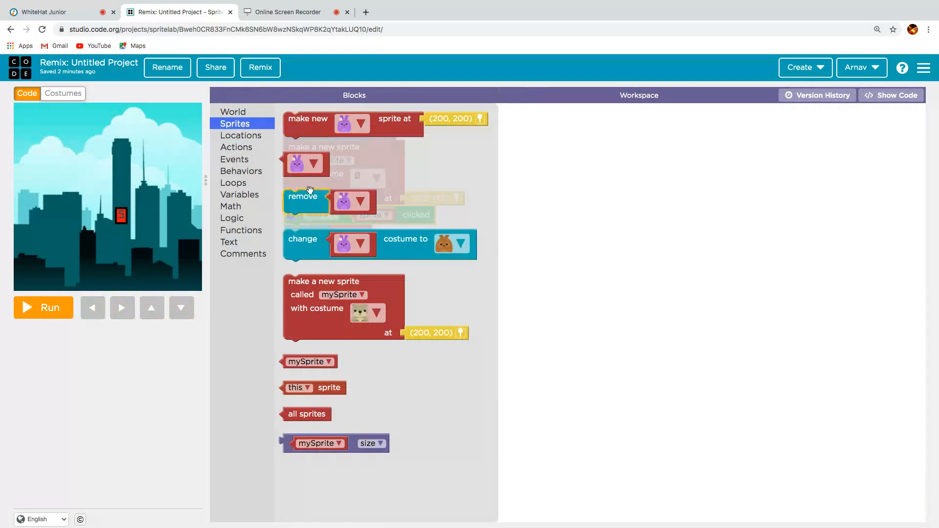
{"action": "mouse_move", "coordinate": [231, 300]}
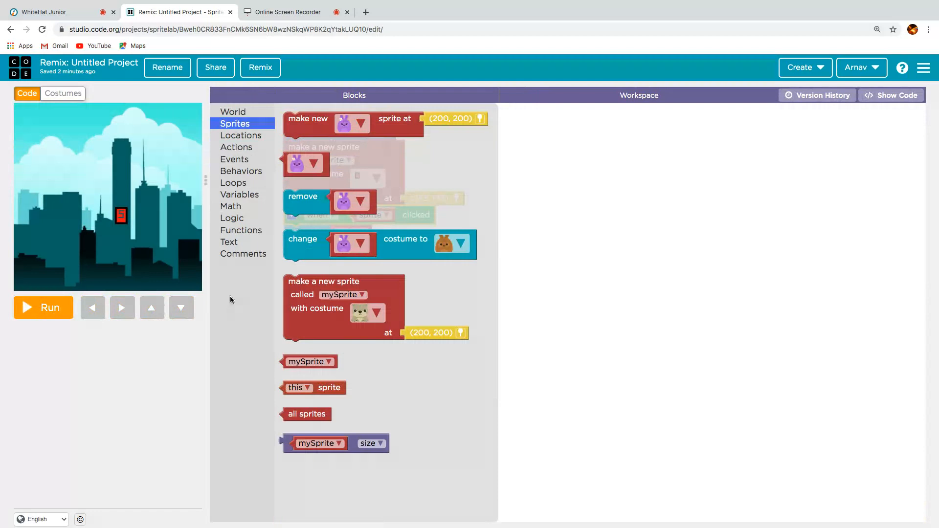
{"action": "mouse_move", "coordinate": [339, 417]}
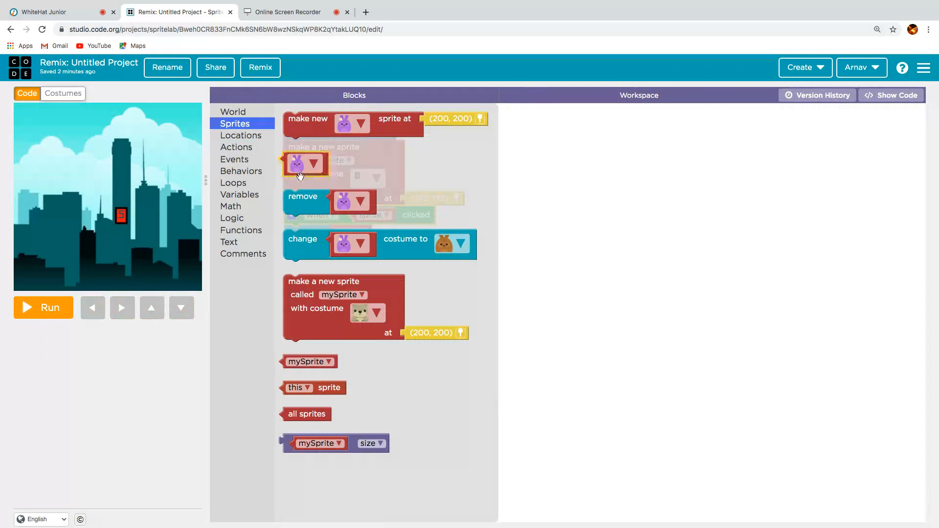
{"action": "left_click", "coordinate": [236, 148]}
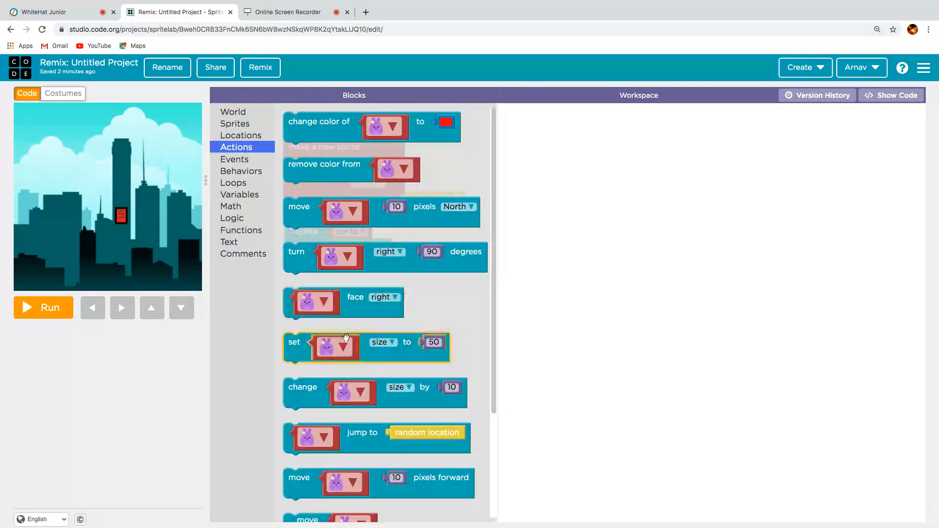
{"action": "scroll", "scroll_direction": "down", "scroll_amount": 3}
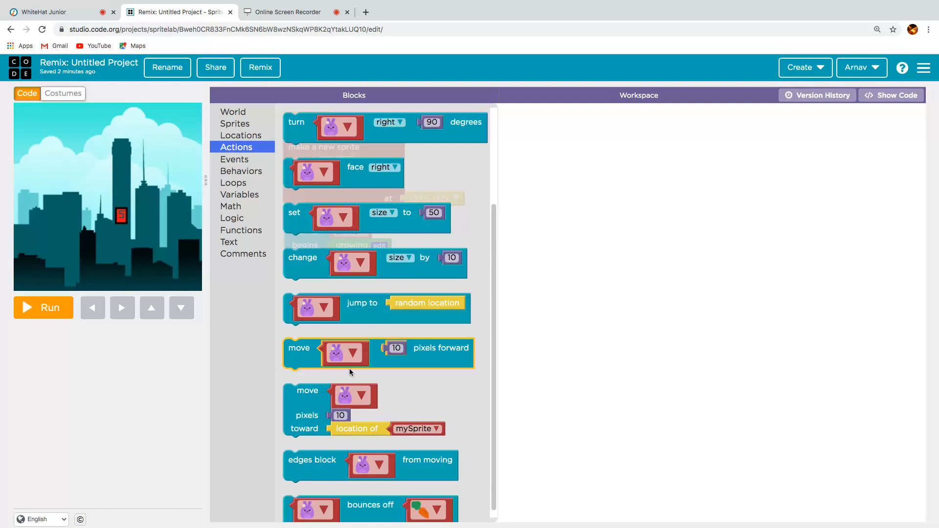
{"action": "scroll", "scroll_direction": "up", "scroll_amount": 3}
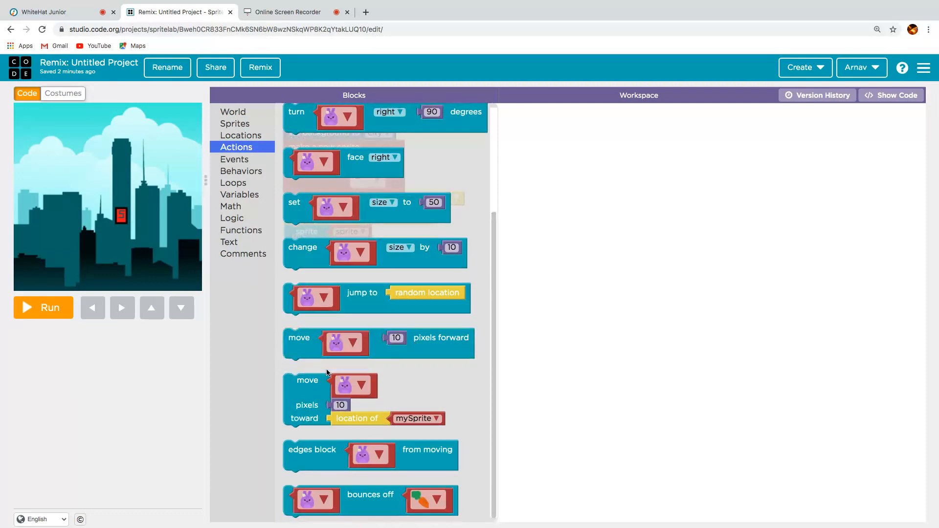
{"action": "mouse_move", "coordinate": [320, 373]}
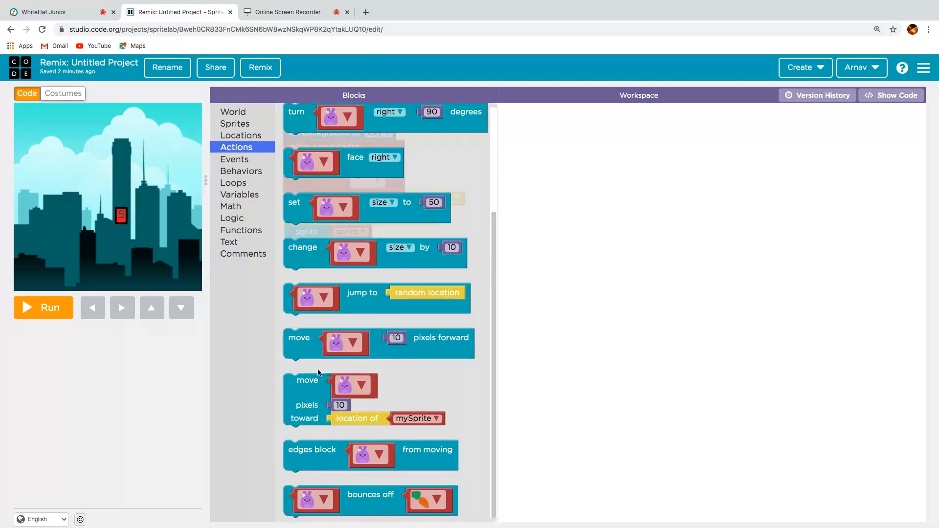
{"action": "mouse_move", "coordinate": [320, 432]}
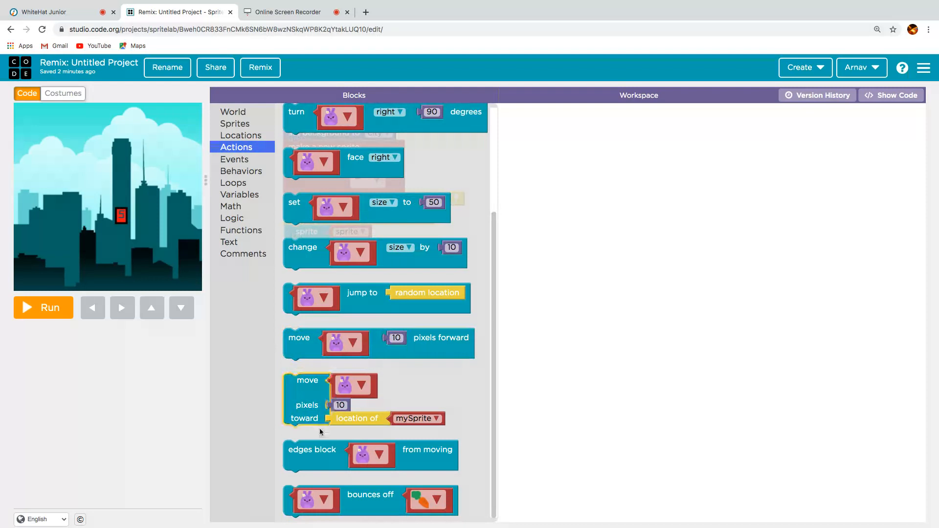
{"action": "mouse_move", "coordinate": [342, 455]}
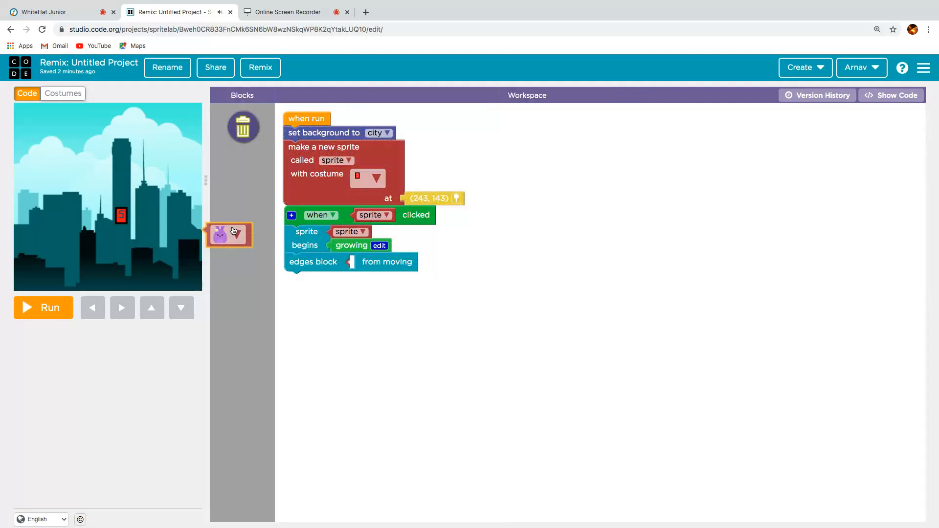
- Browse Logic, Loops, Behaviors and Sprites, then set the edges block to 'sprite'
{"action": "left_click", "coordinate": [232, 217]}
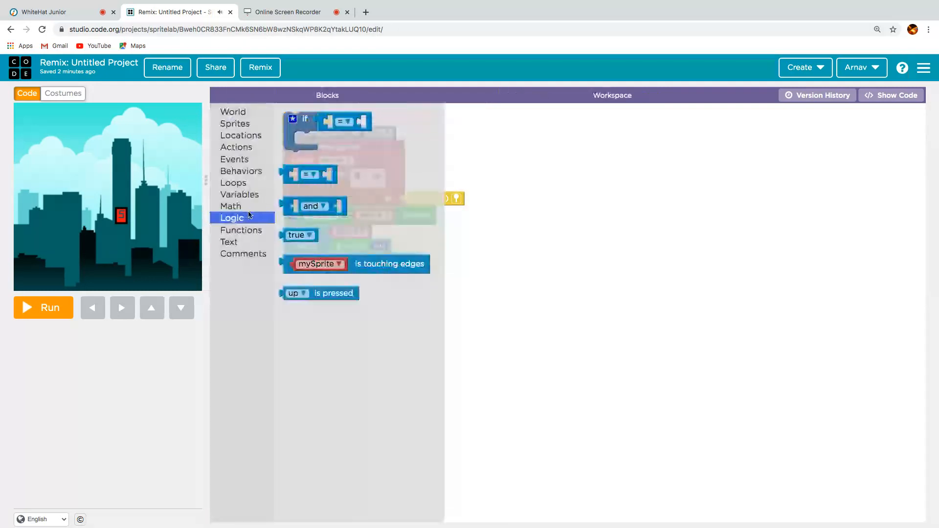
{"action": "left_click", "coordinate": [233, 183]}
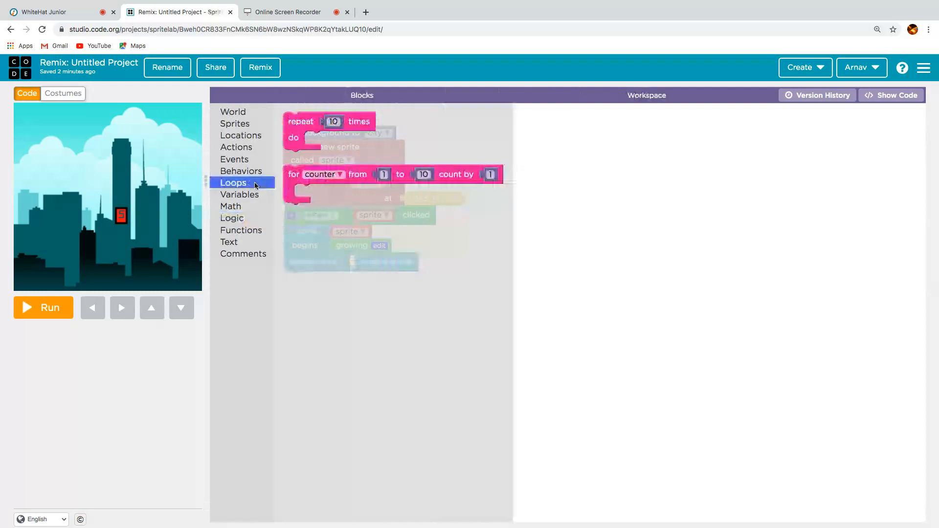
{"action": "left_click", "coordinate": [242, 170]}
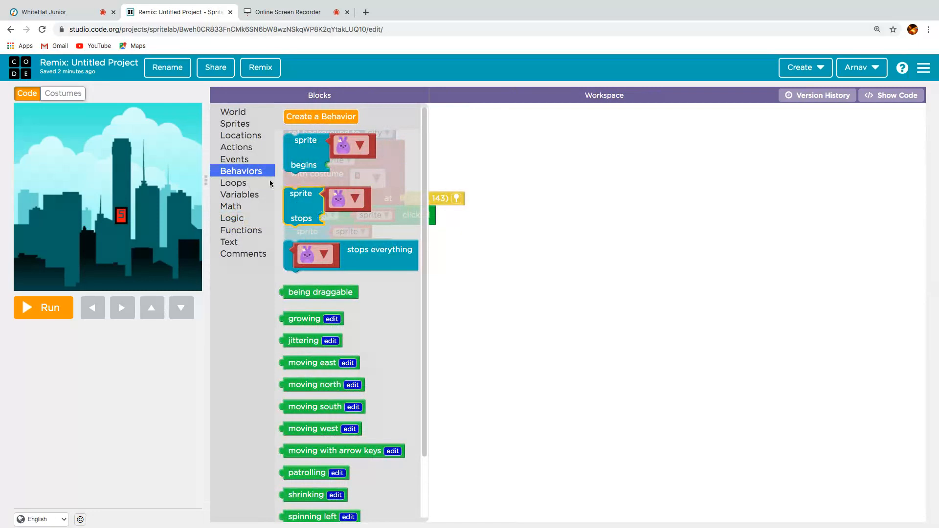
{"action": "left_click", "coordinate": [235, 123]}
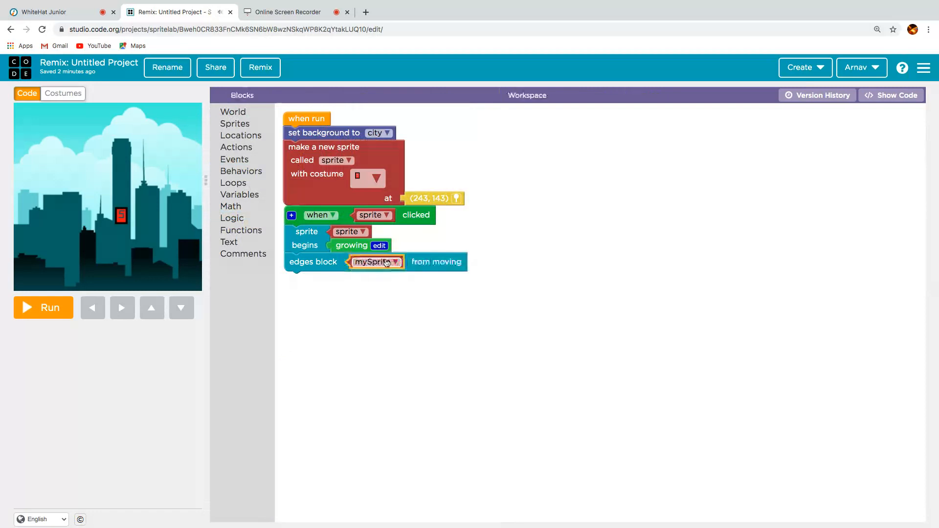
{"action": "left_click", "coordinate": [375, 262]}
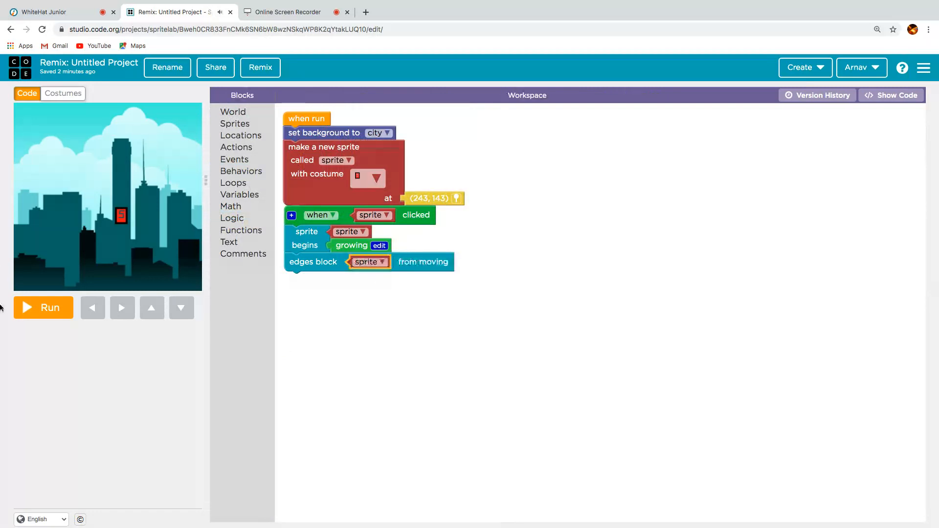
- Run the project with the edges block, visiting the screen recorder tab and returning
{"action": "left_click", "coordinate": [43, 307]}
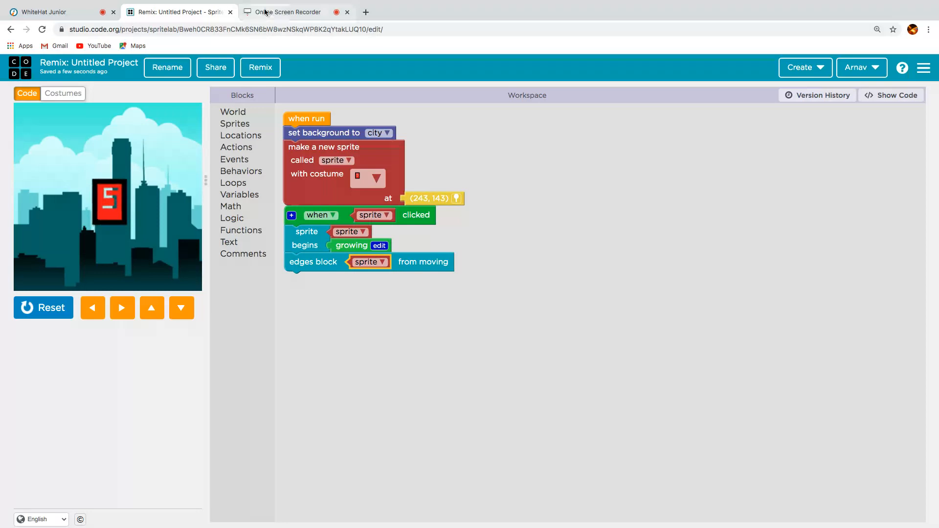
{"action": "left_click", "coordinate": [288, 12]}
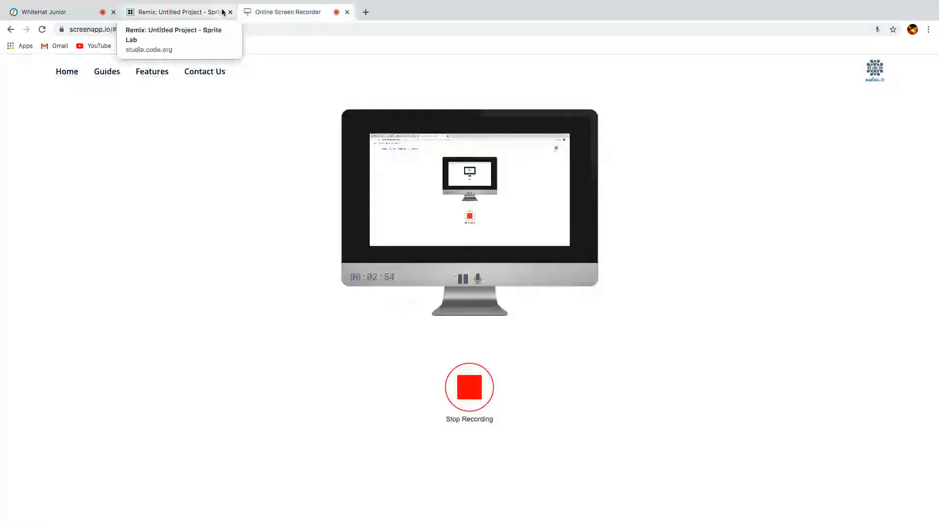
{"action": "left_click", "coordinate": [173, 12]}
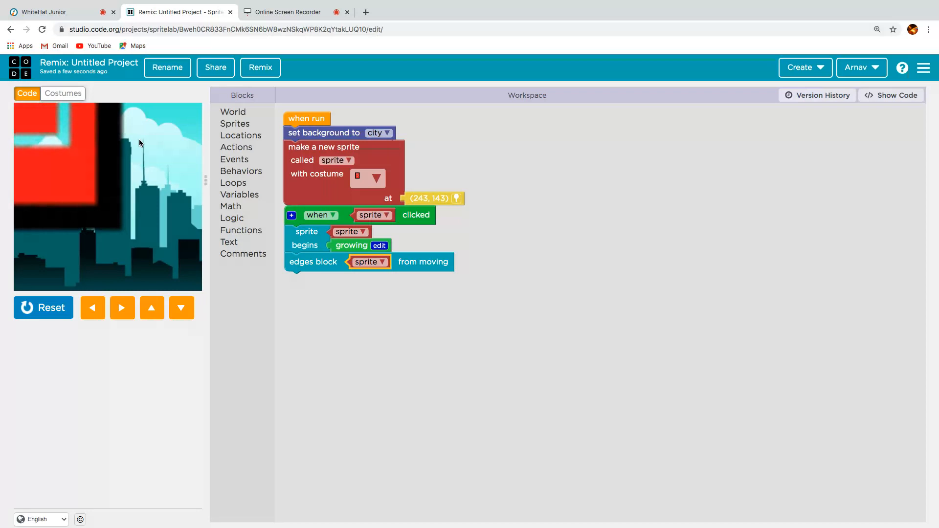
{"action": "mouse_move", "coordinate": [64, 357]}
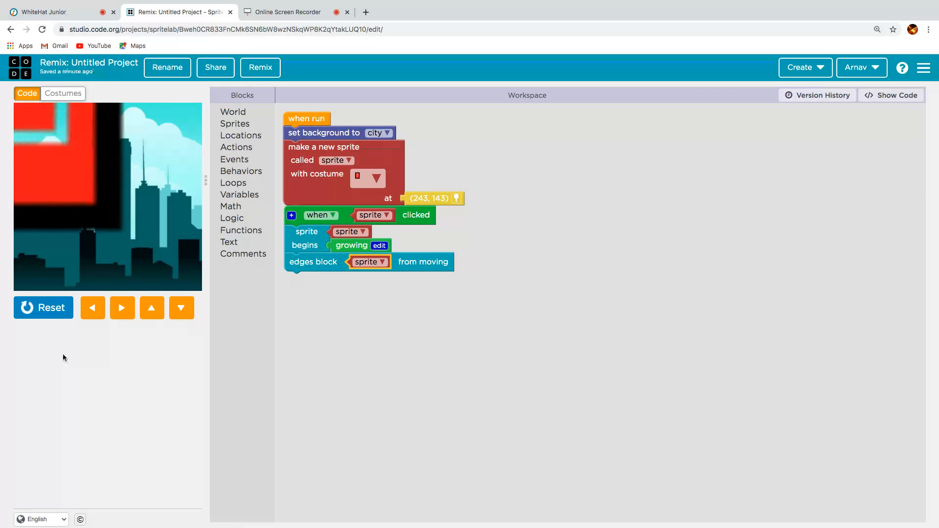